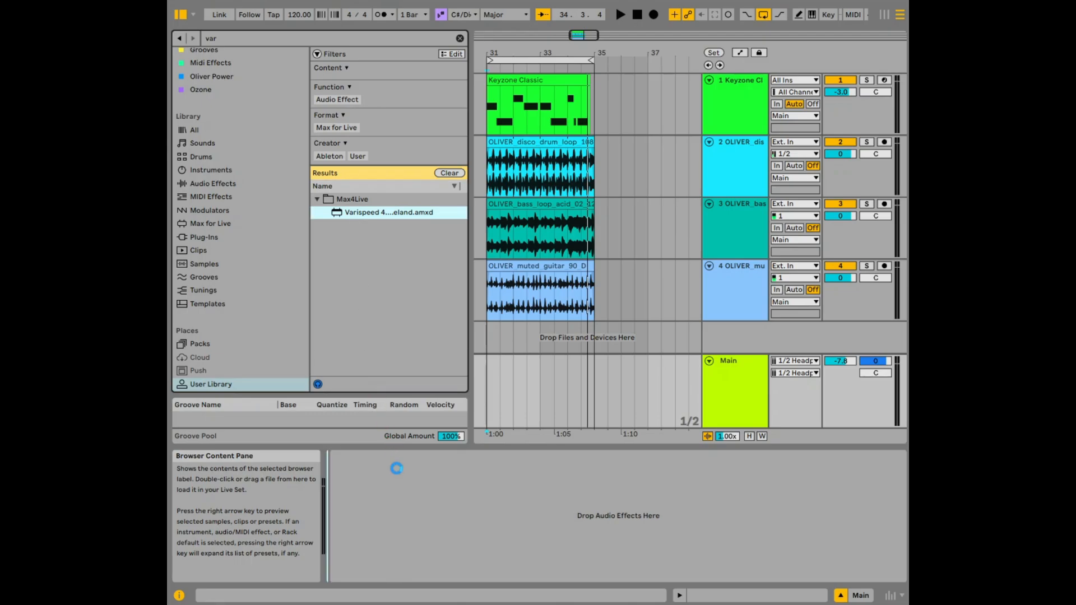
# Add Varispeed 4.1 .amxd from the browser results onto the selected Main track
pyautogui.doubleClick(389, 212)
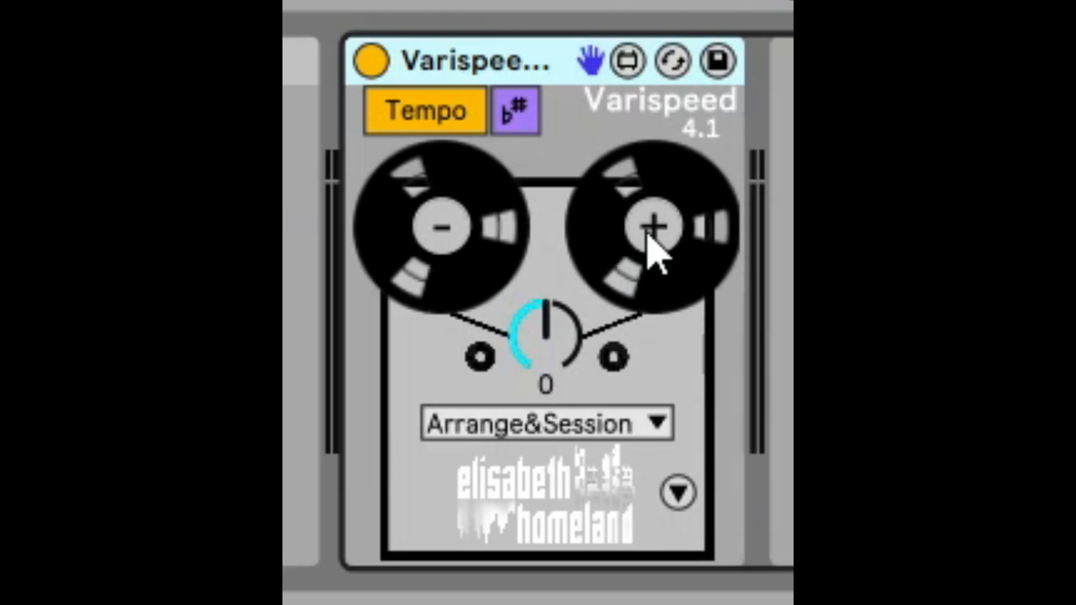
# Step the Varispeed speed up to 1 with the + reel, then bring it back to 0
pyautogui.click(650, 225)
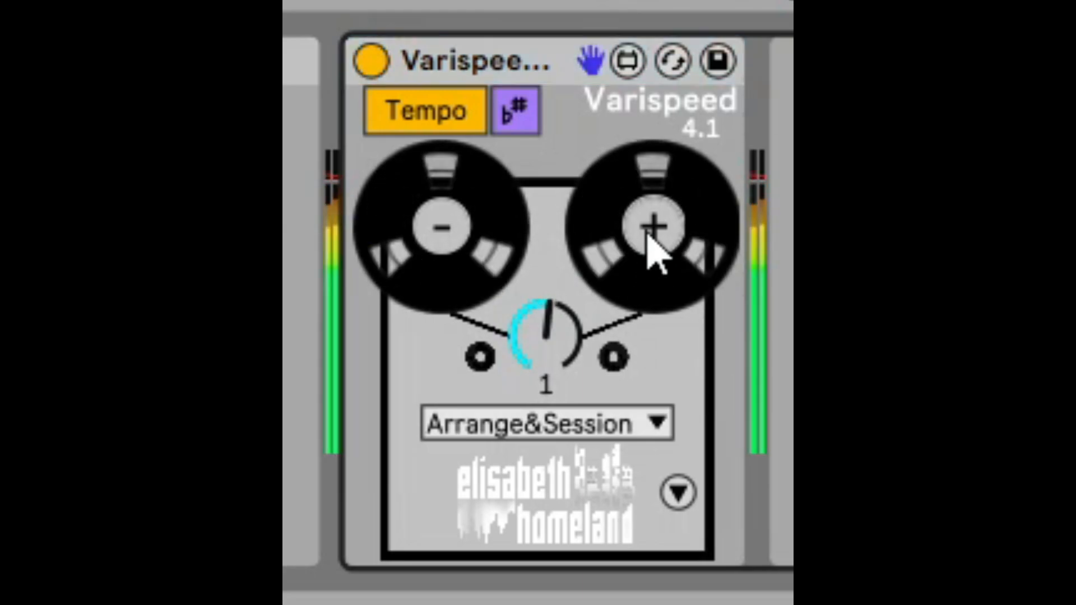
pyautogui.click(649, 224)
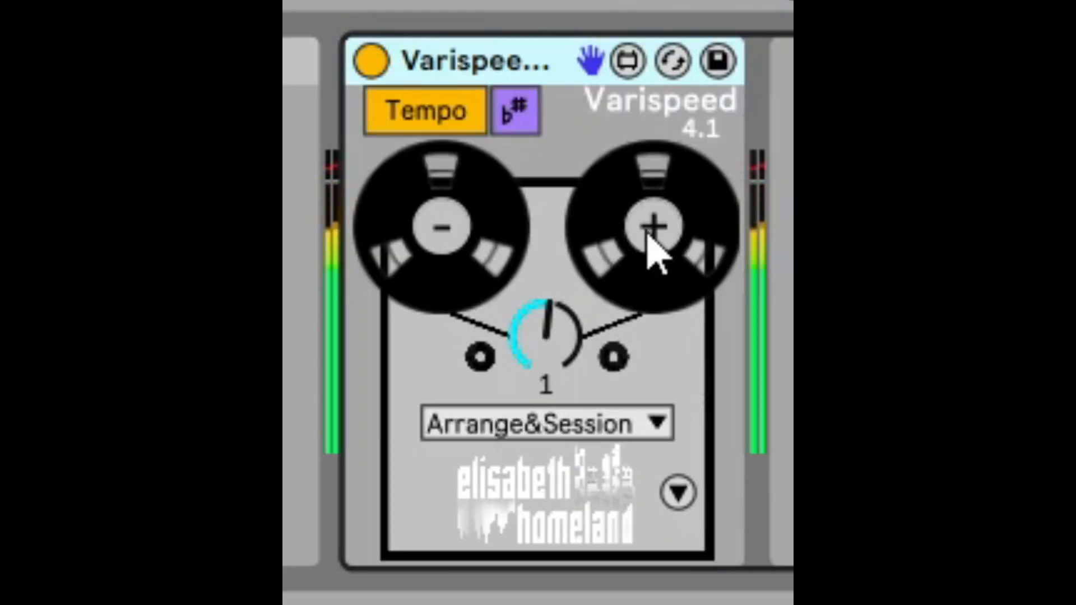
pyautogui.click(649, 224)
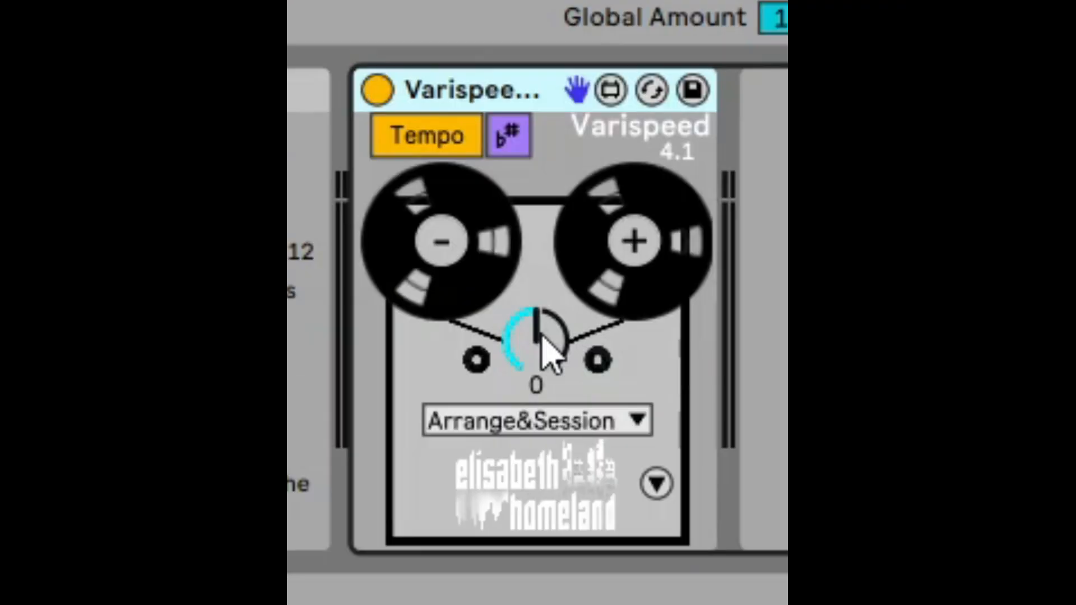
# Turn the Varispeed pitch down to about -8 during playback, moving the key to F
pyautogui.click(423, 136)
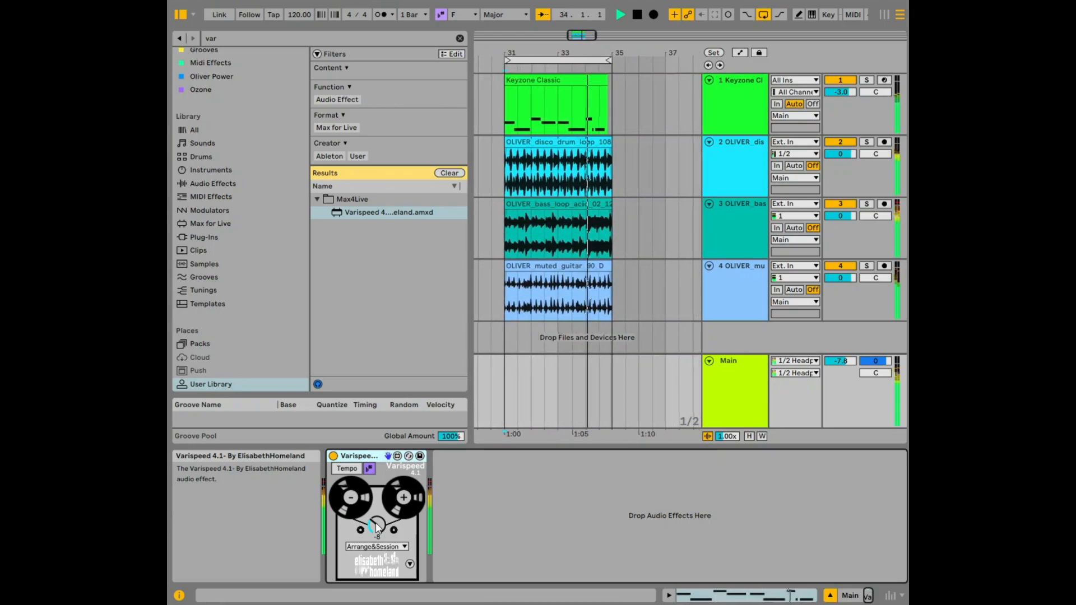
# Show the Varispeed mode dropdown, keeping Arrange&Session selected with Tempo off
pyautogui.click(376, 546)
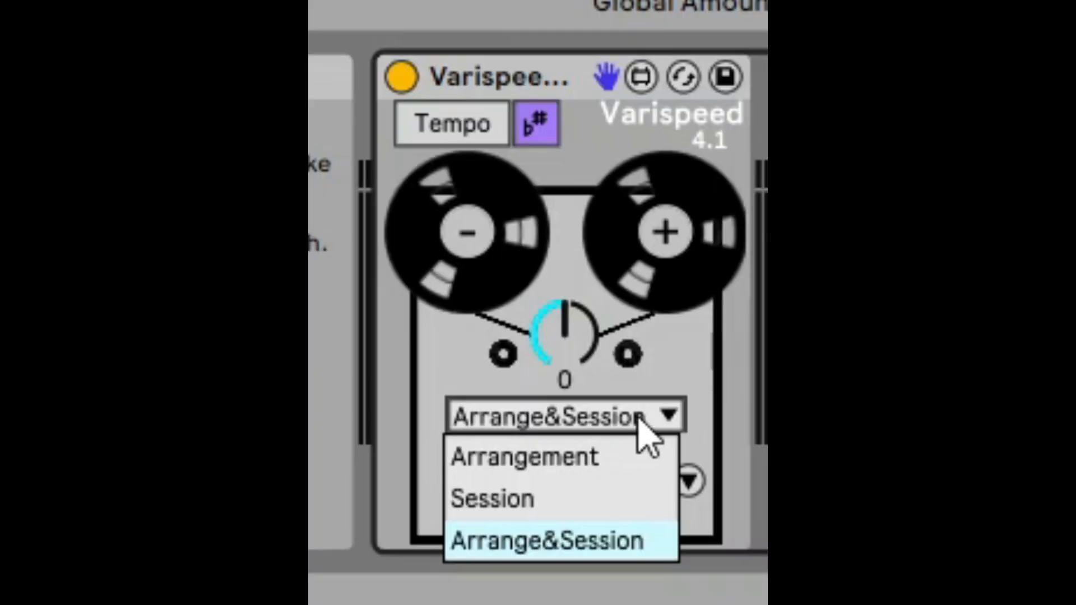
pyautogui.moveTo(597, 497)
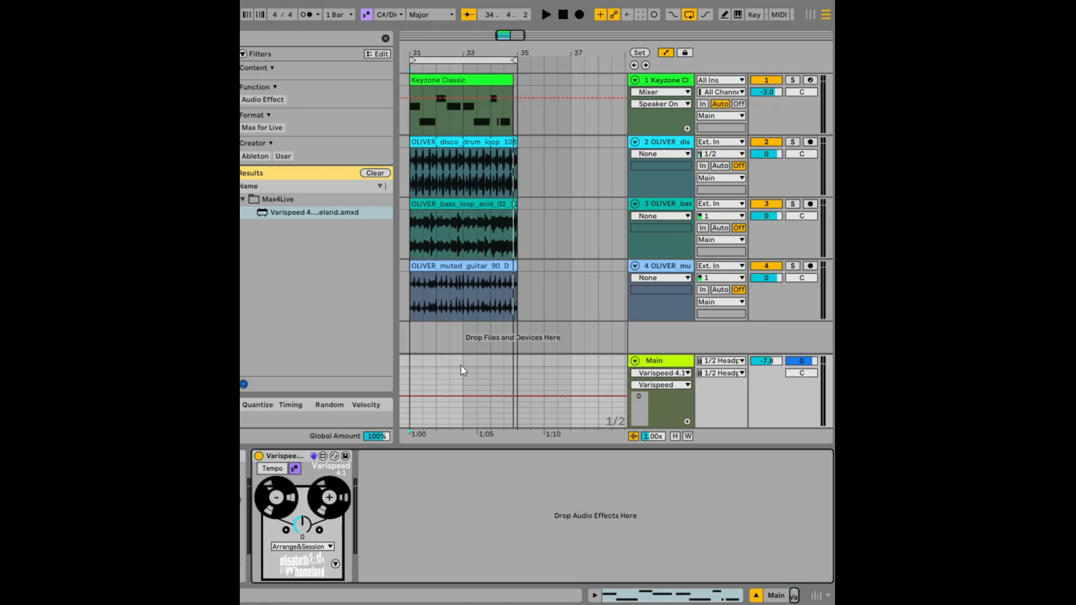
# Draw a Varispeed semitone envelope on Main dipping to -2 and rising to +2
pyautogui.click(449, 396)
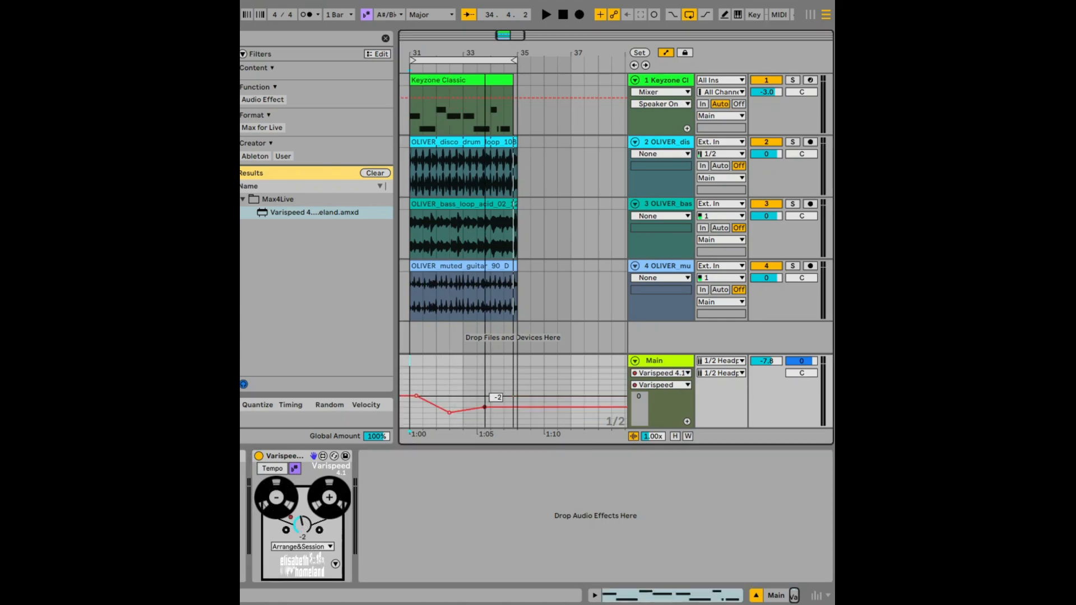
pyautogui.moveTo(484, 407); pyautogui.dragTo(484, 384)
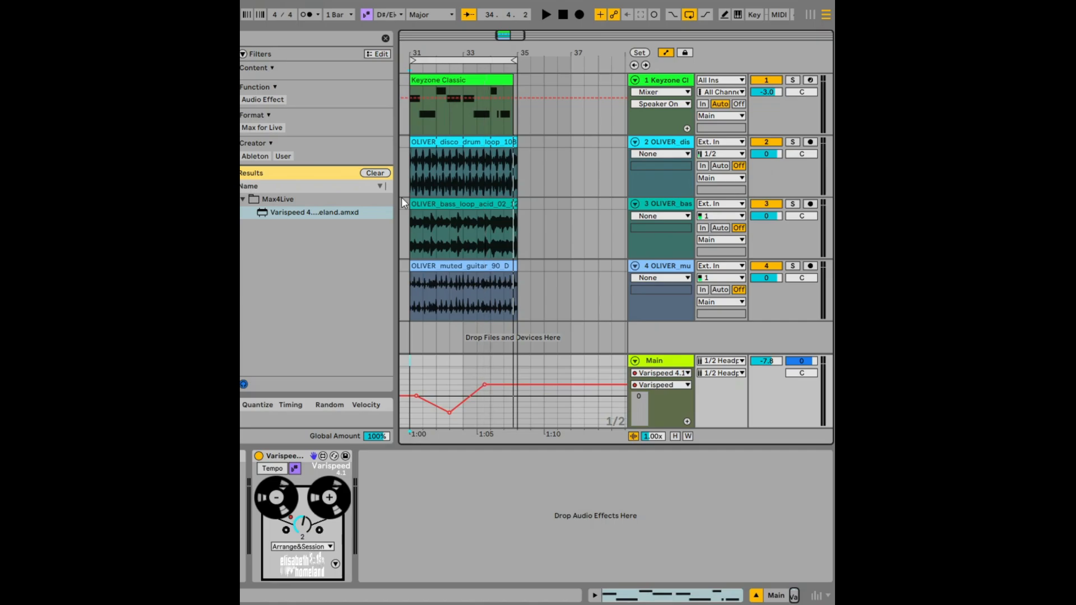